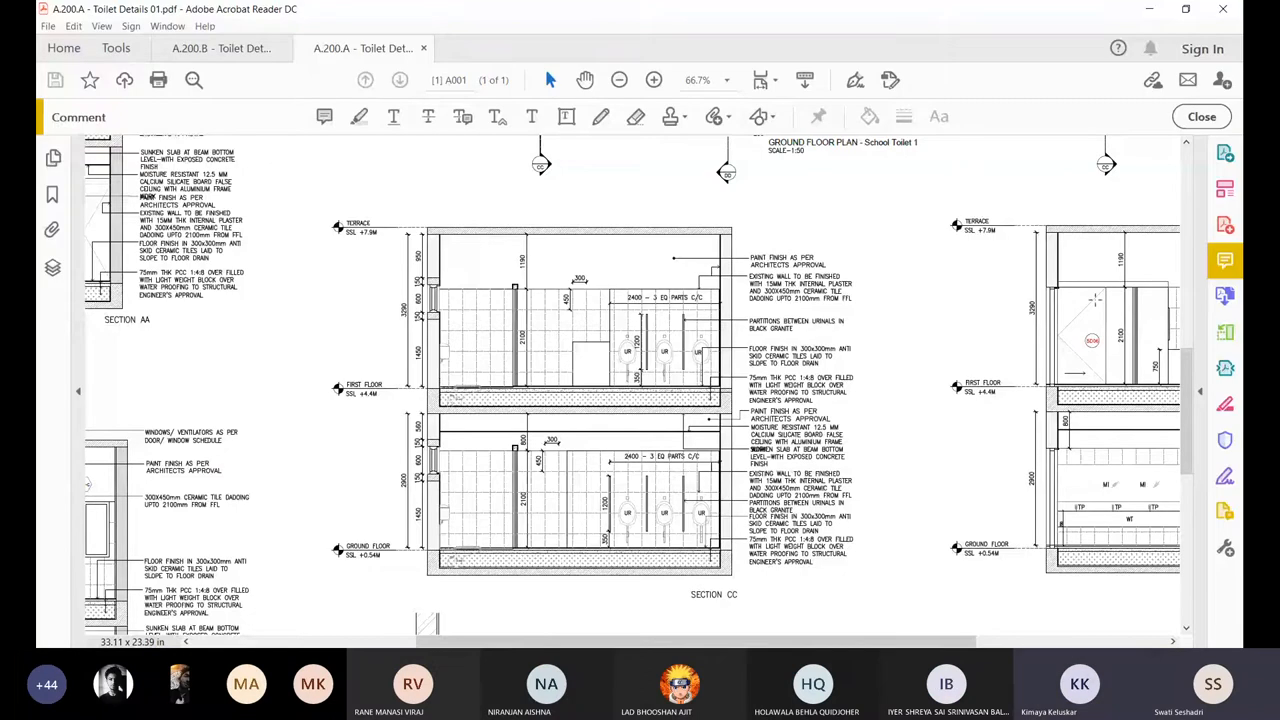
mouse_move(940, 318)
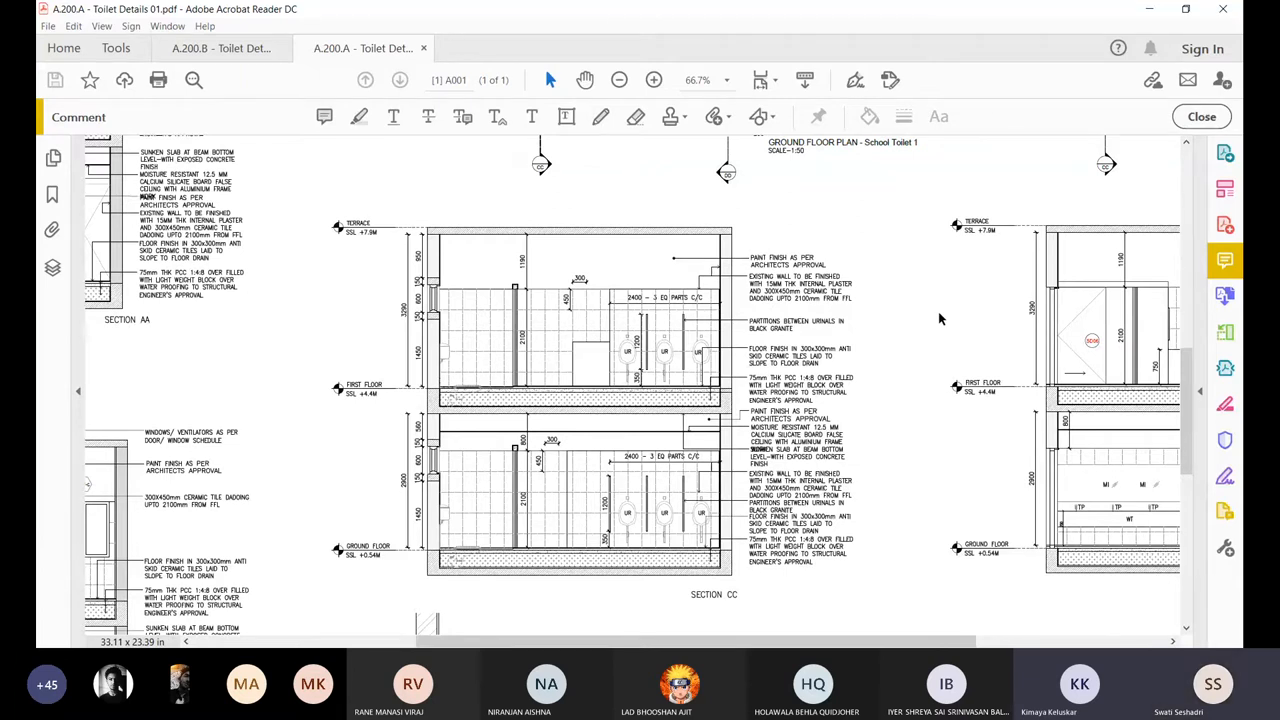
mouse_move(924, 316)
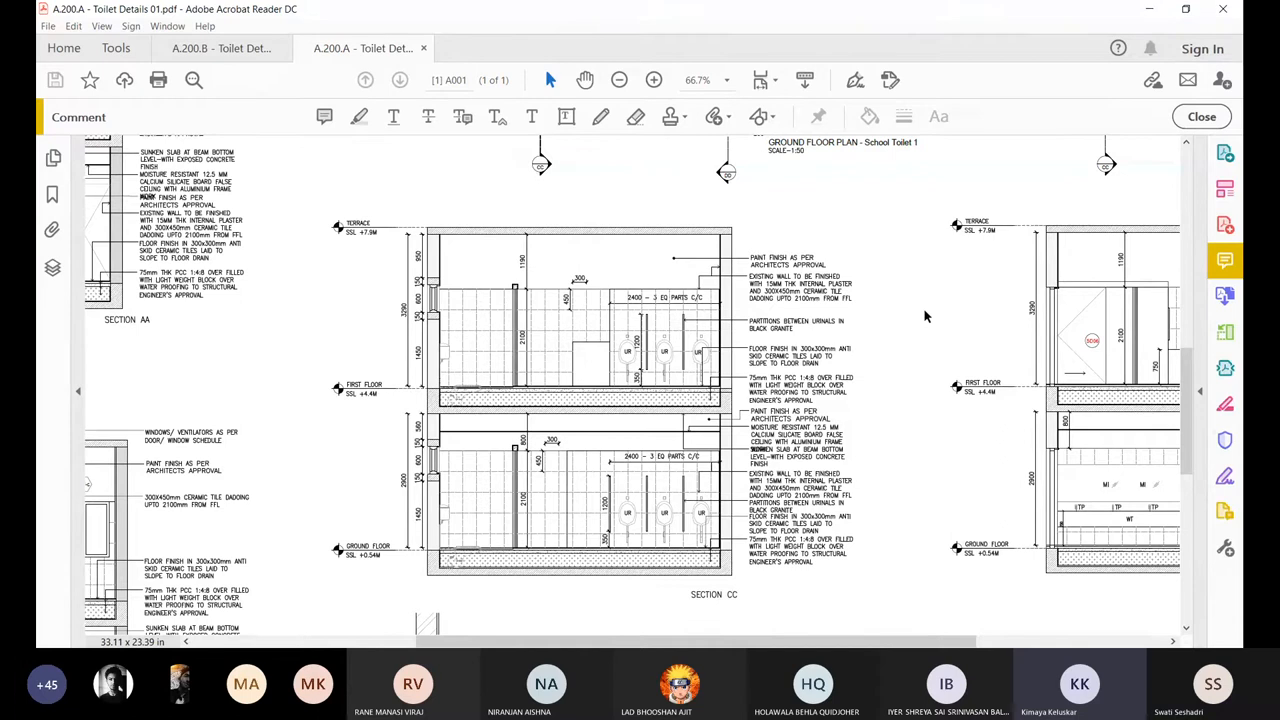
mouse_move(798, 524)
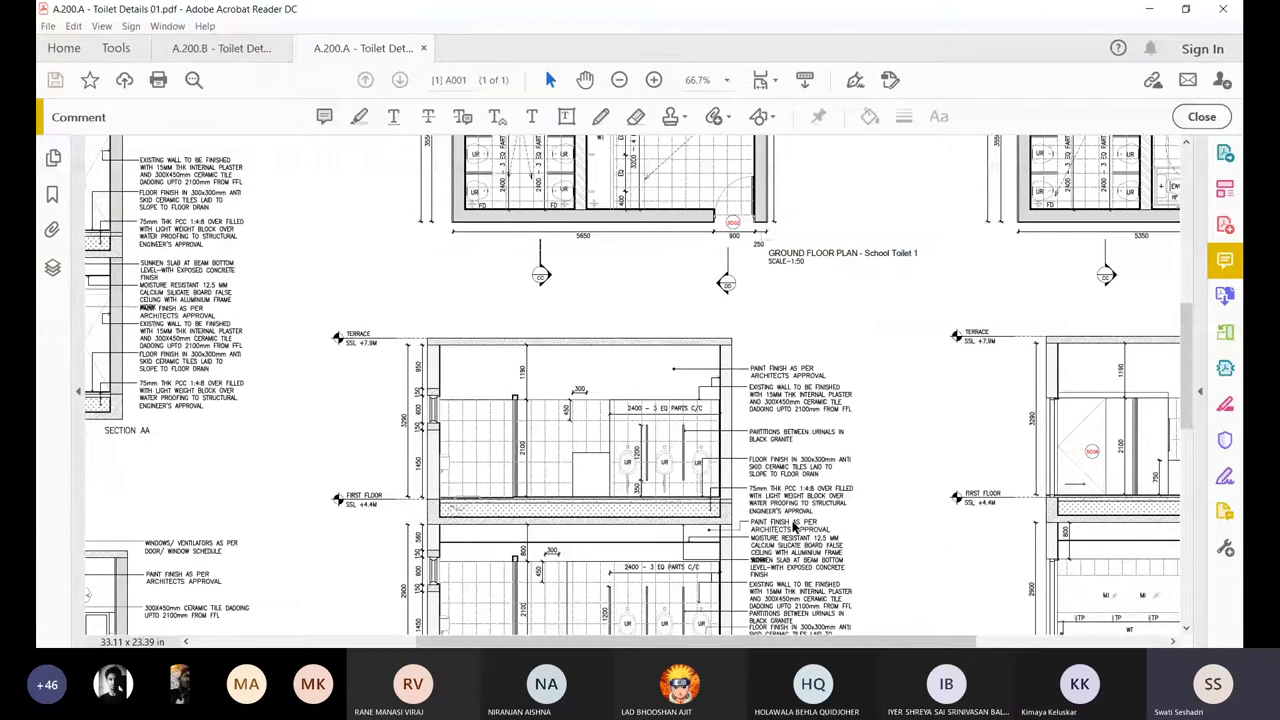
Step: Scroll through the A.200.A sections, then switch to the A.200.B Toilet Details sheet
scroll("down", 3)
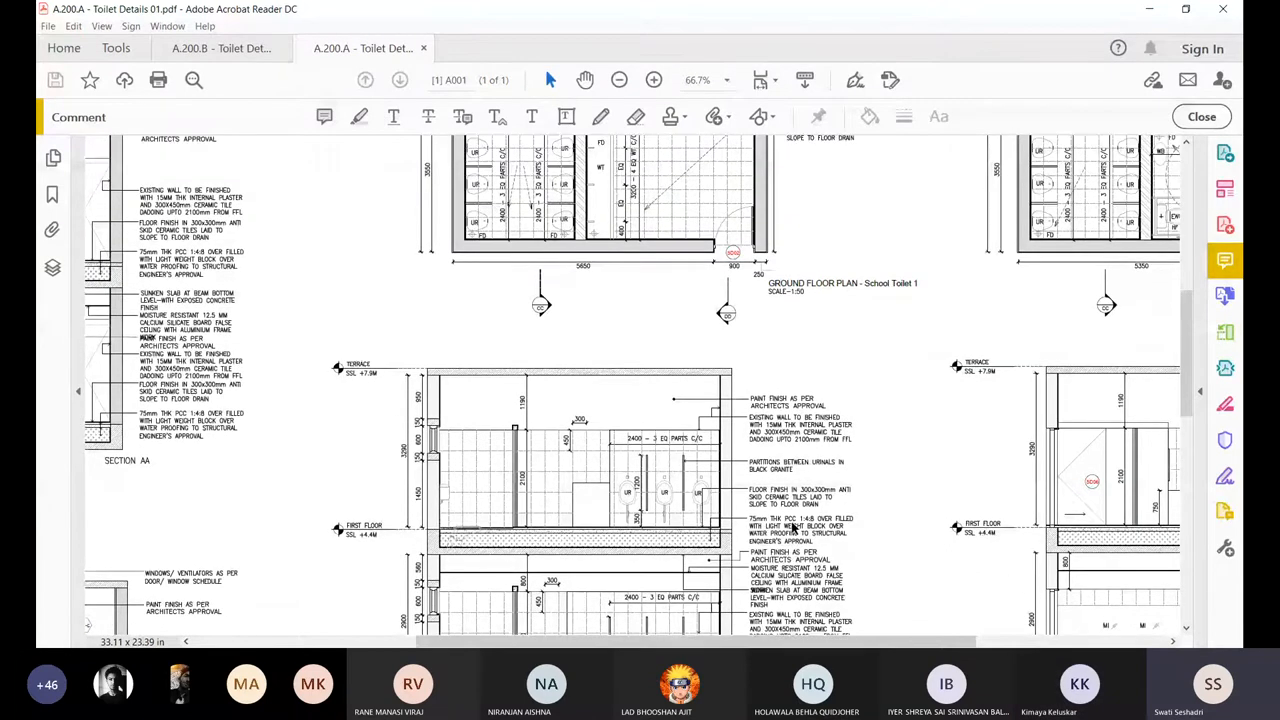
scroll("down", 3)
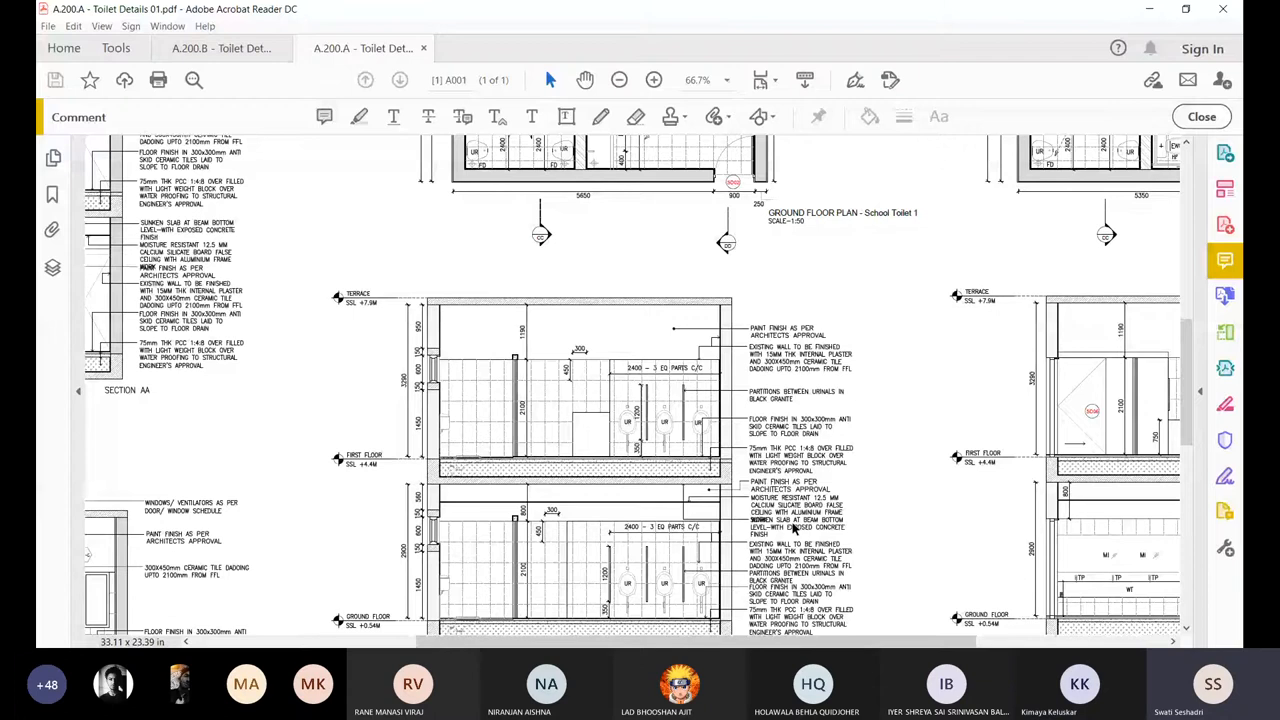
scroll("down", 3)
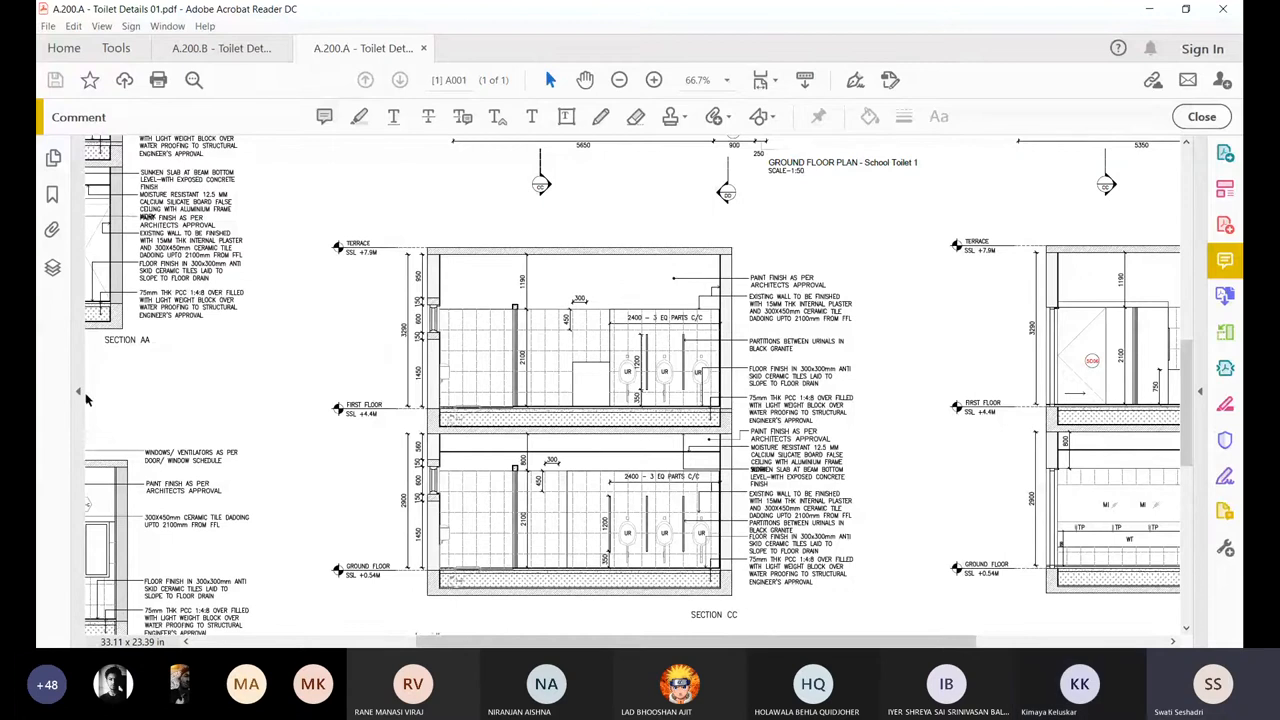
left_click(220, 48)
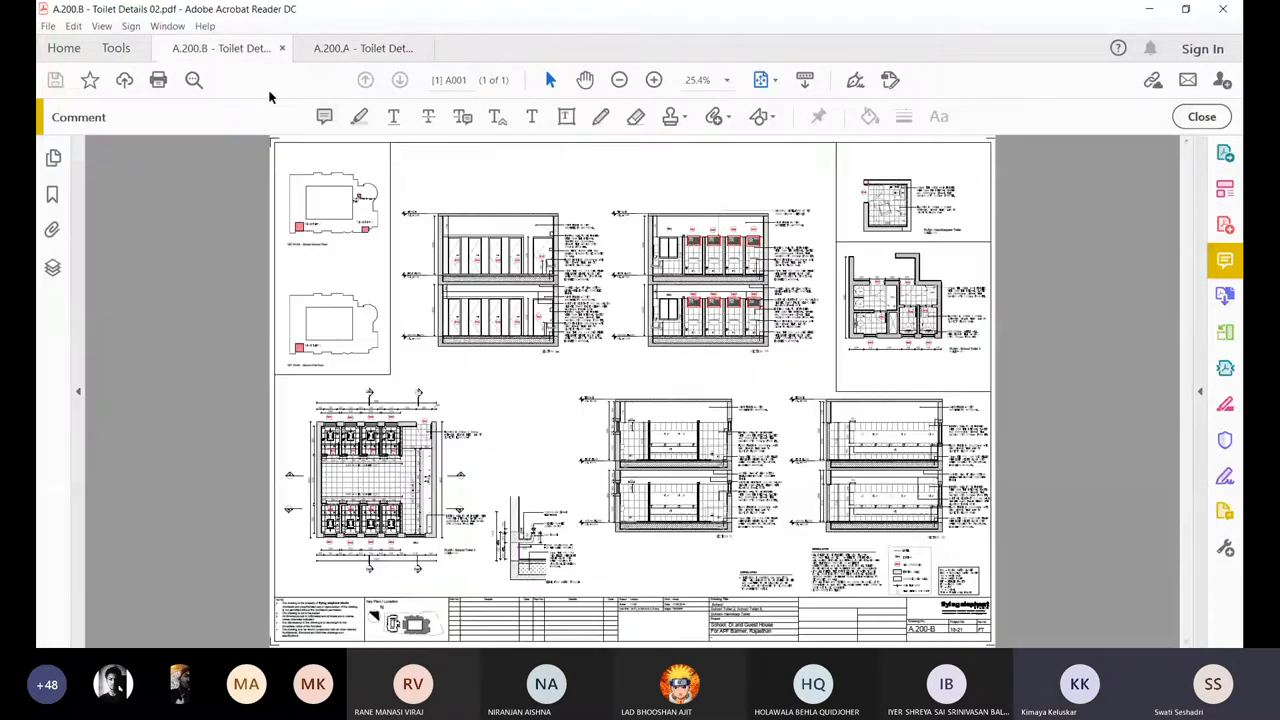